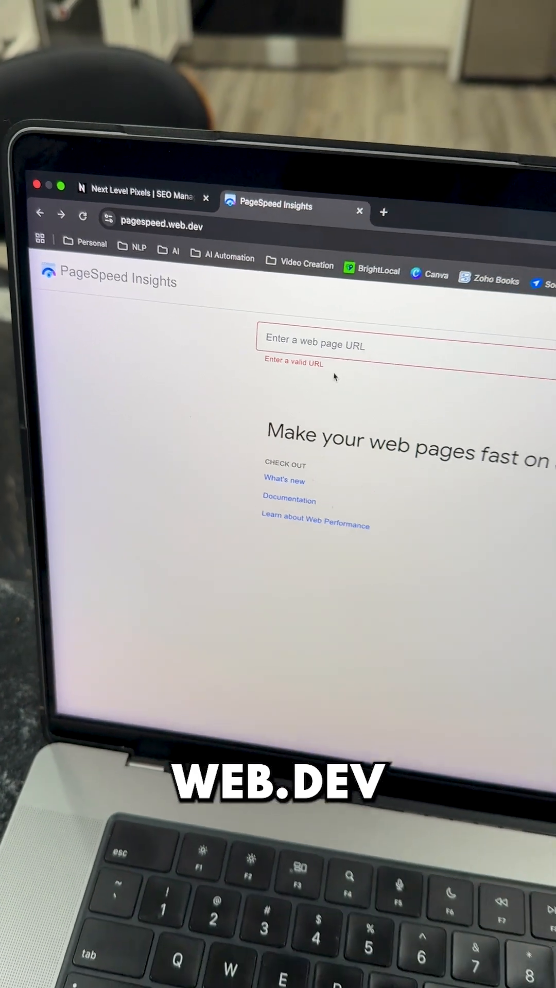
text(https://nextlevelpixels.com/seo/)
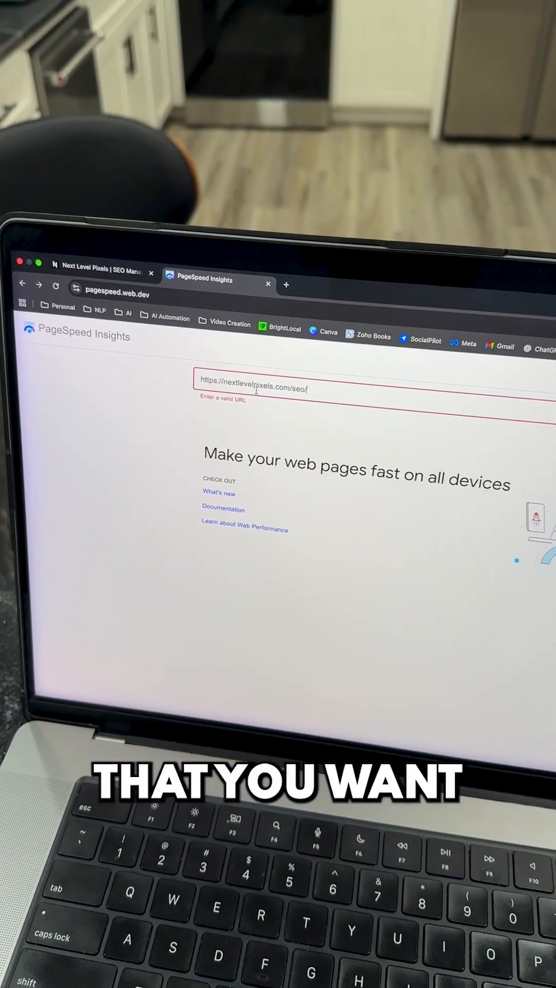
key(Return)
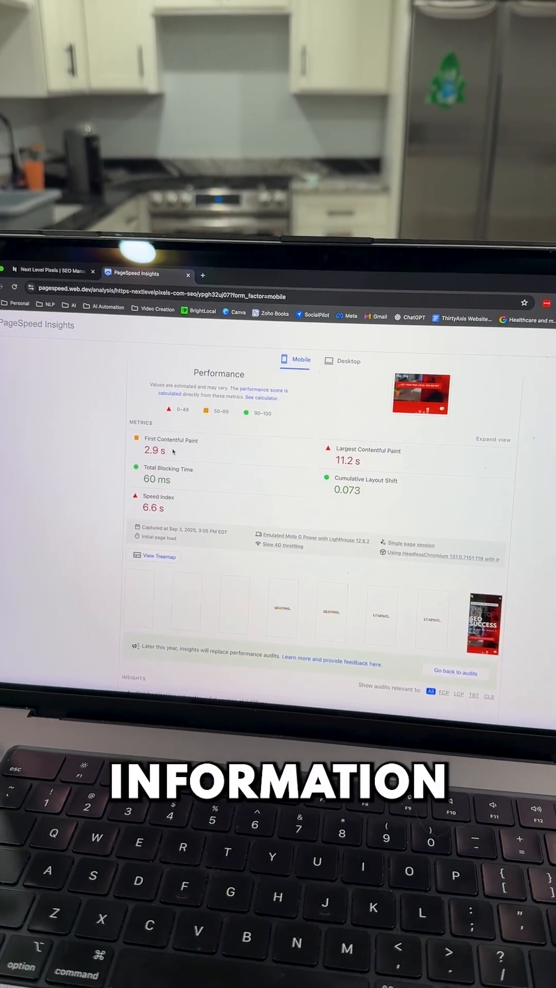
scroll(down, 3)
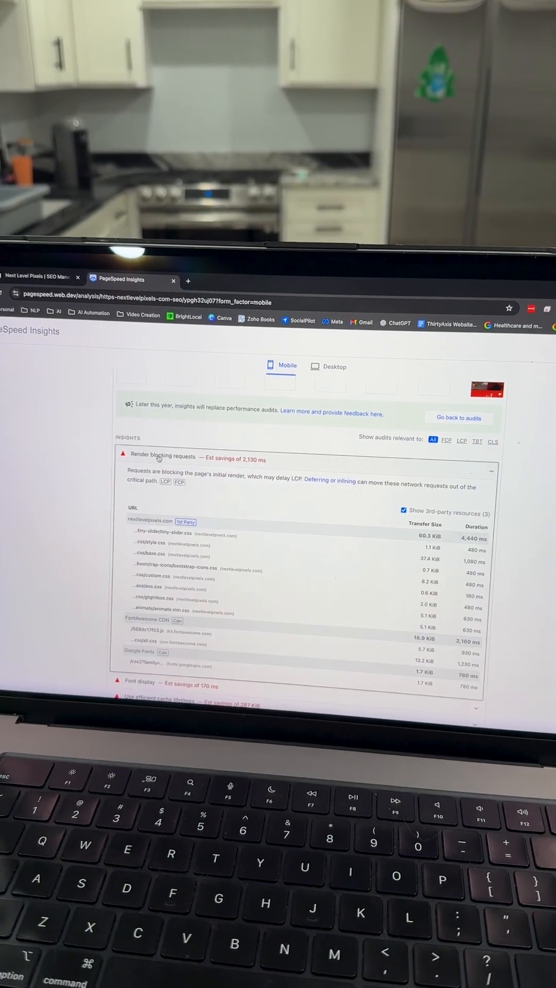
scroll(down, 3)
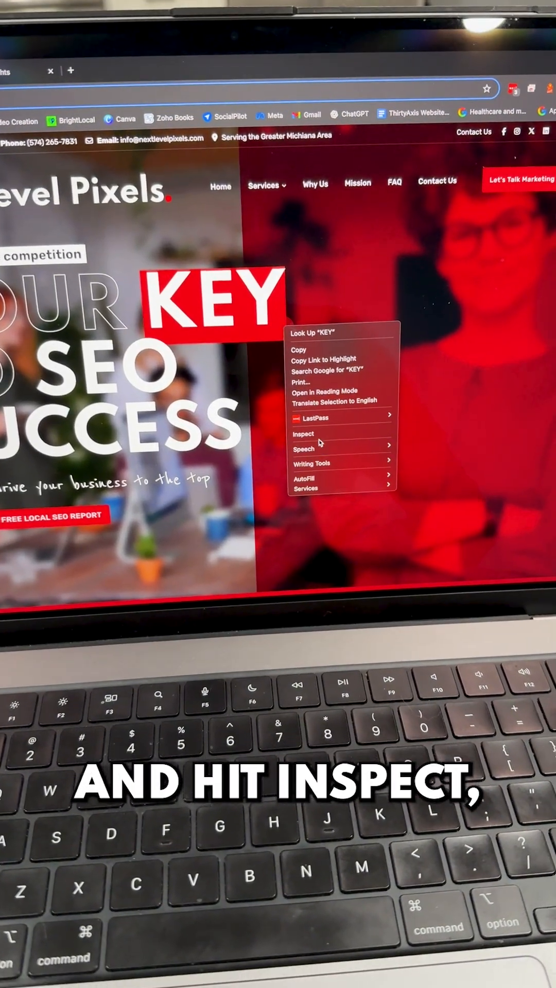
Run a DevTools Lighthouse page-load analysis of the SEO page
click(303, 434)
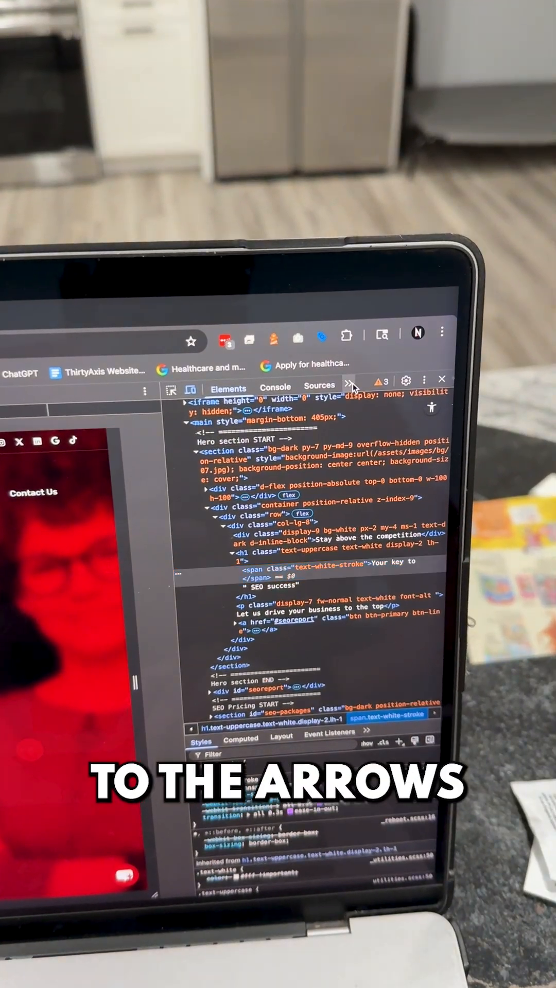
click(352, 389)
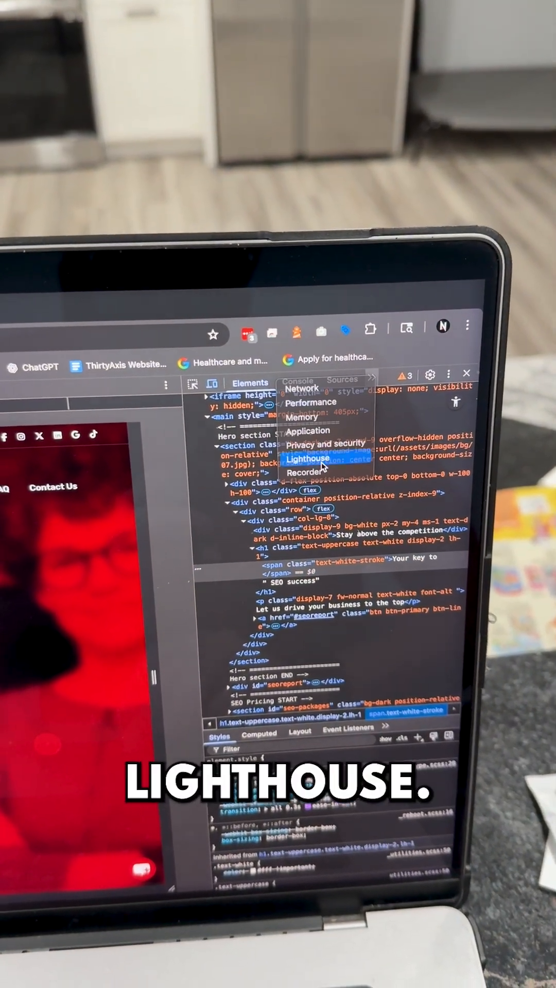
click(307, 460)
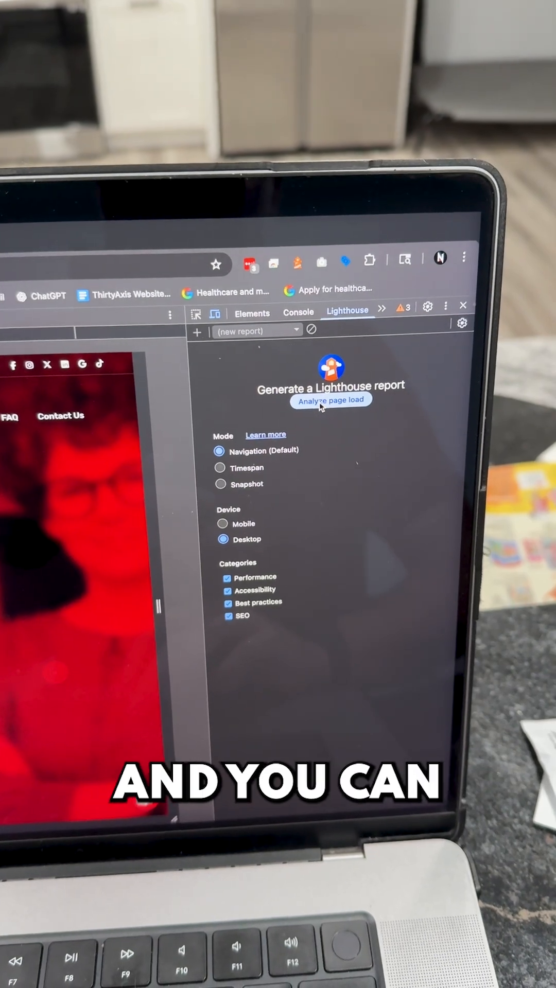
click(331, 400)
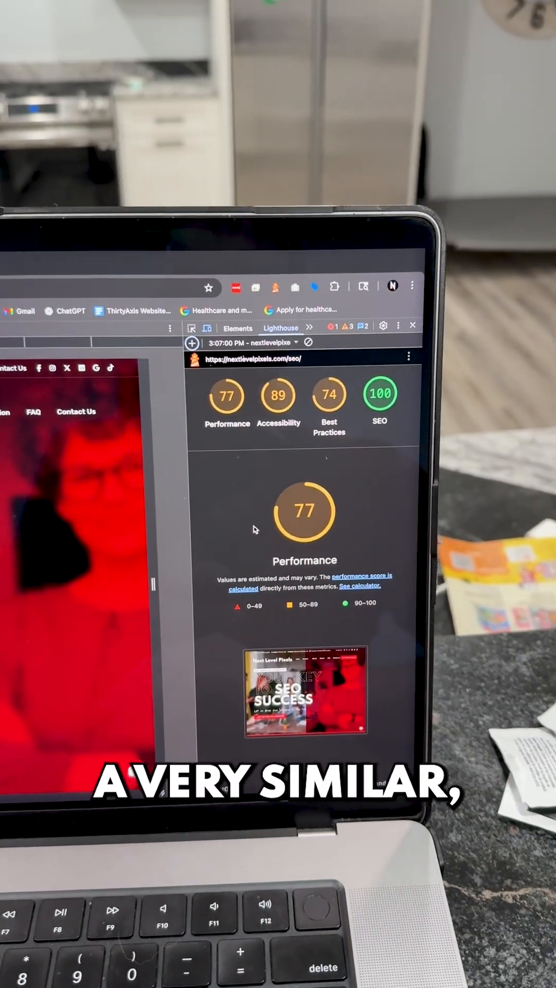
Scroll the Lighthouse report to its SEO audits, then open the Lighthouse extension options
scroll(down, 3)
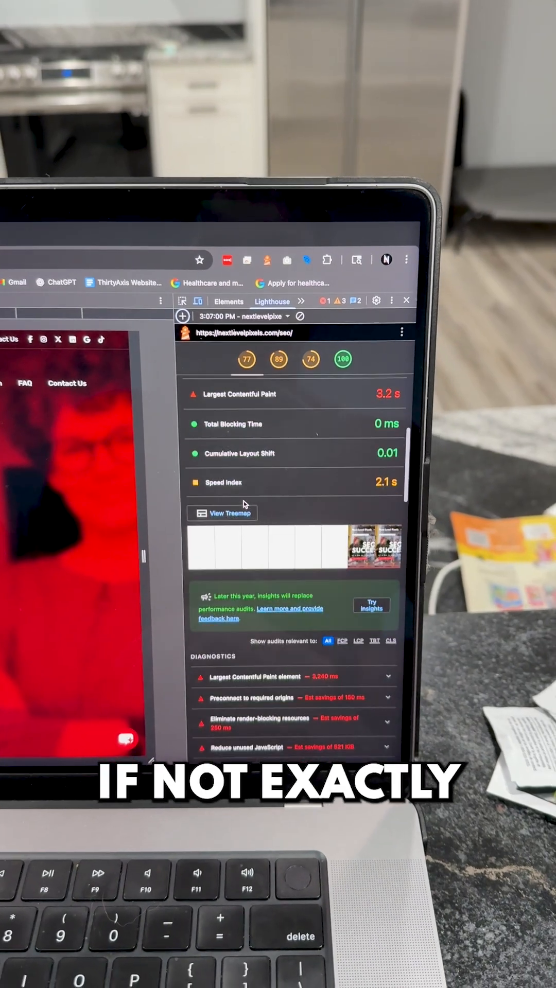
scroll(down, 3)
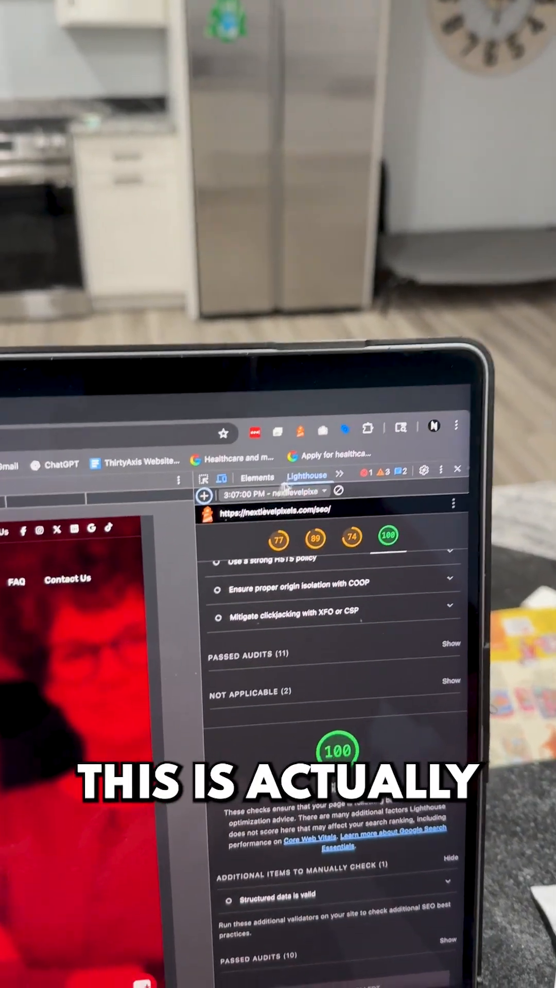
click(339, 399)
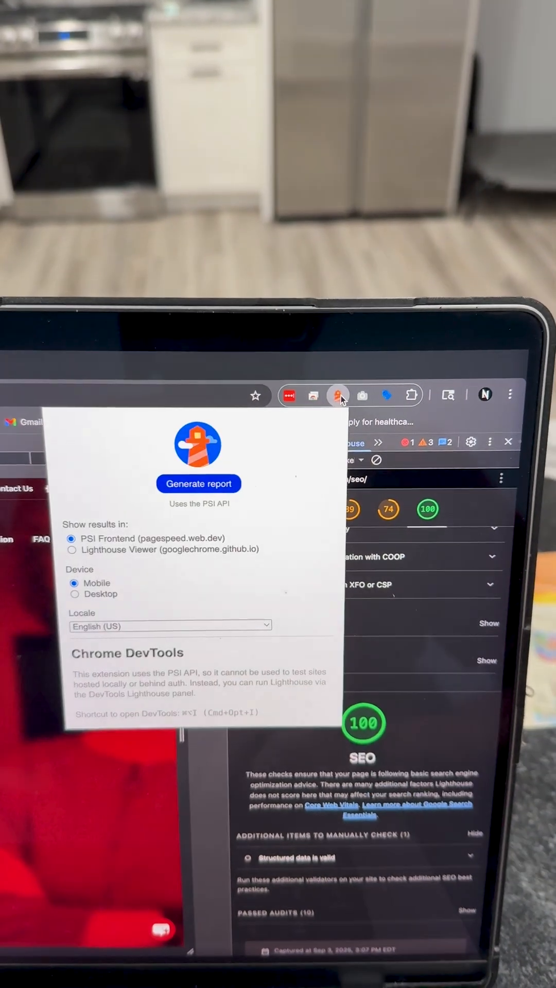